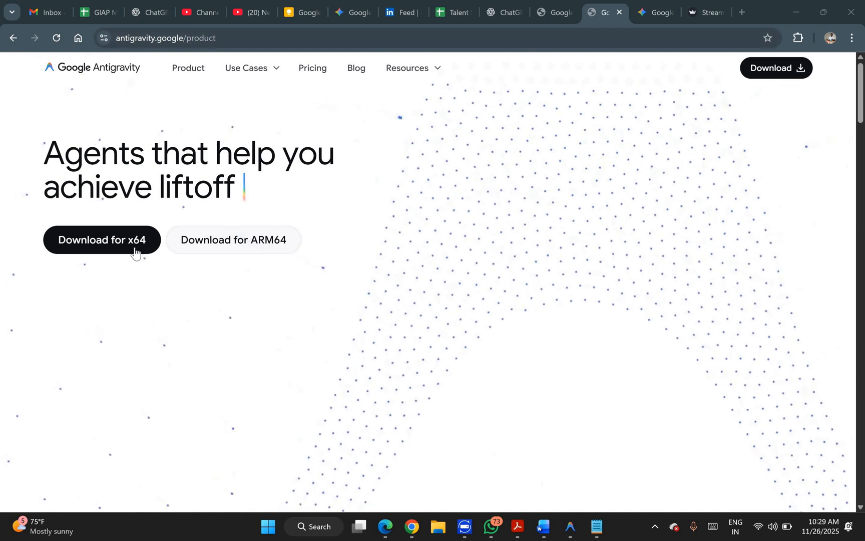
mouse_move(281, 247)
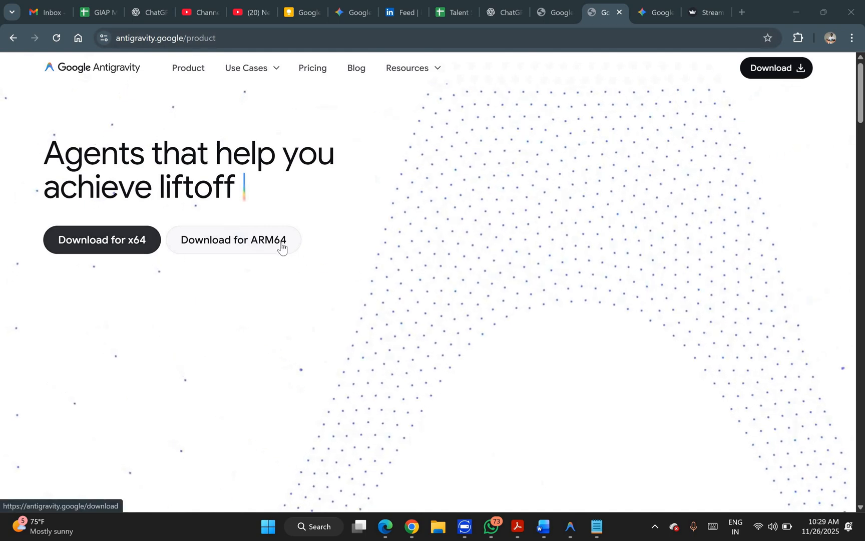
mouse_move(540, 408)
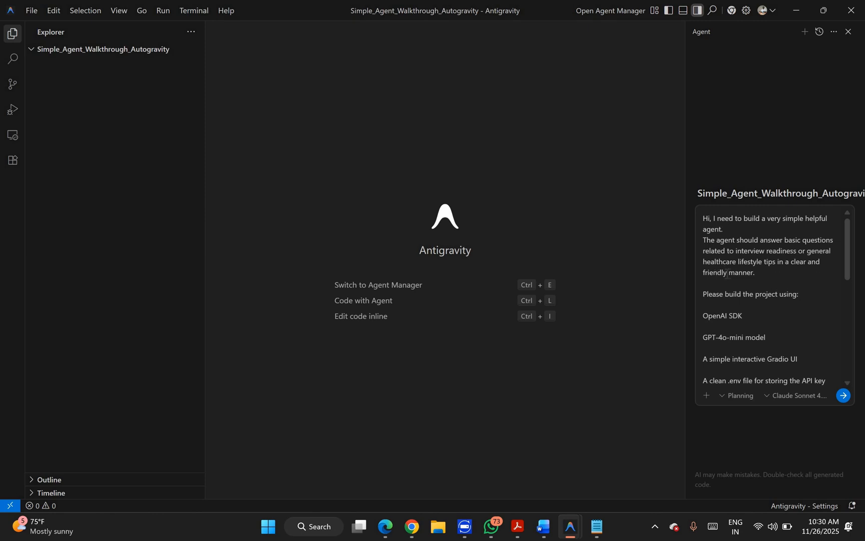
- Review the OpenAI and Gradio helper-app prompt and send it to the agent
scroll(down, 3)
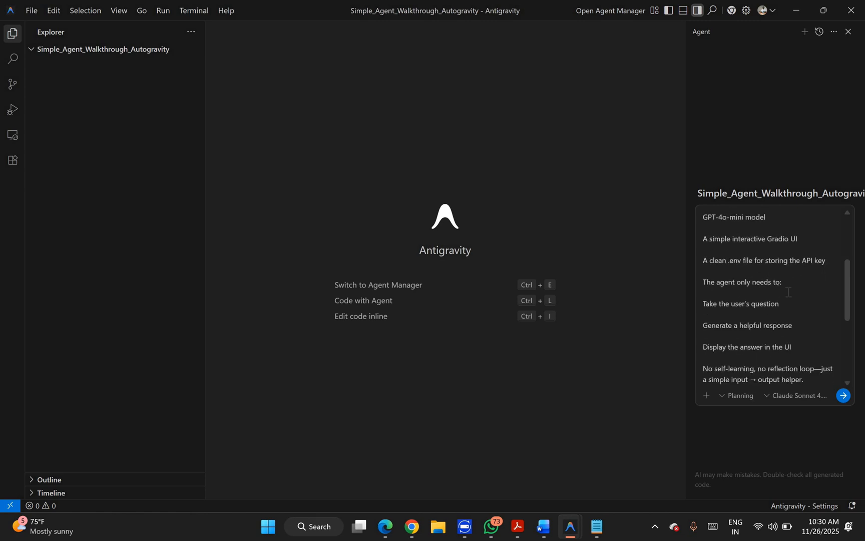
mouse_move(748, 318)
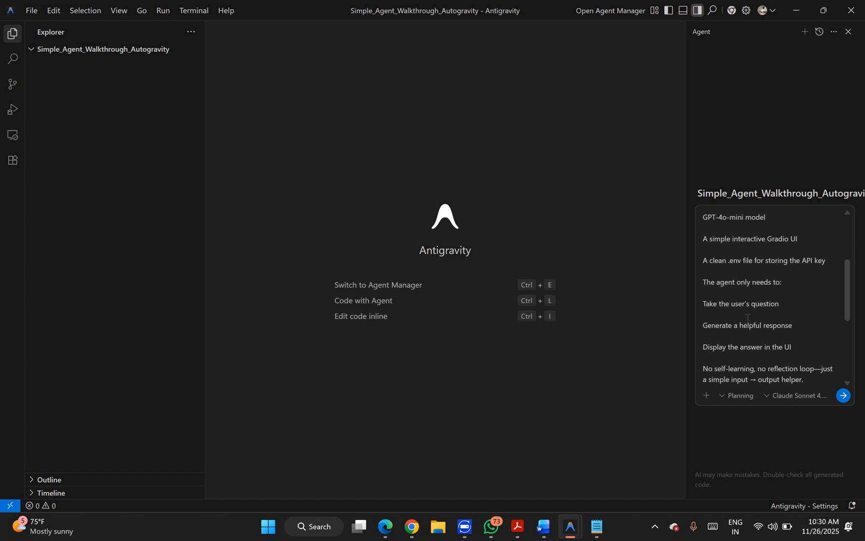
scroll(down, 3)
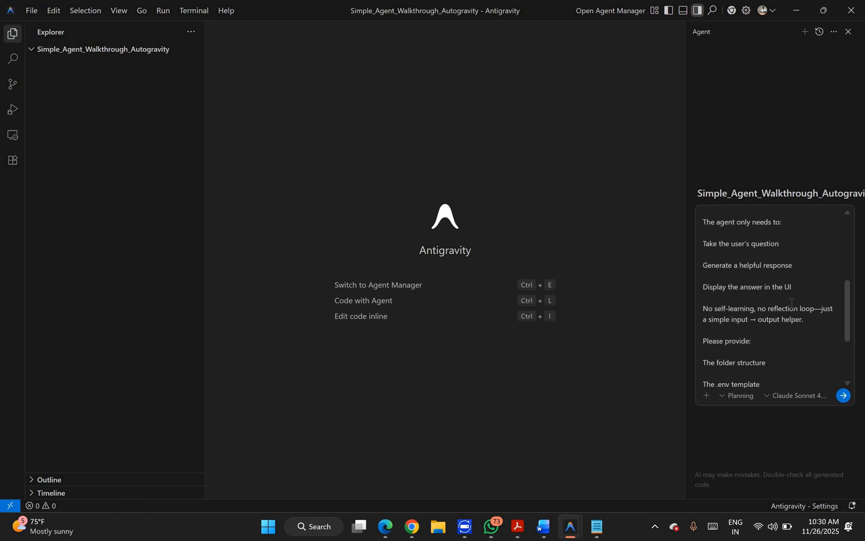
scroll(down, 3)
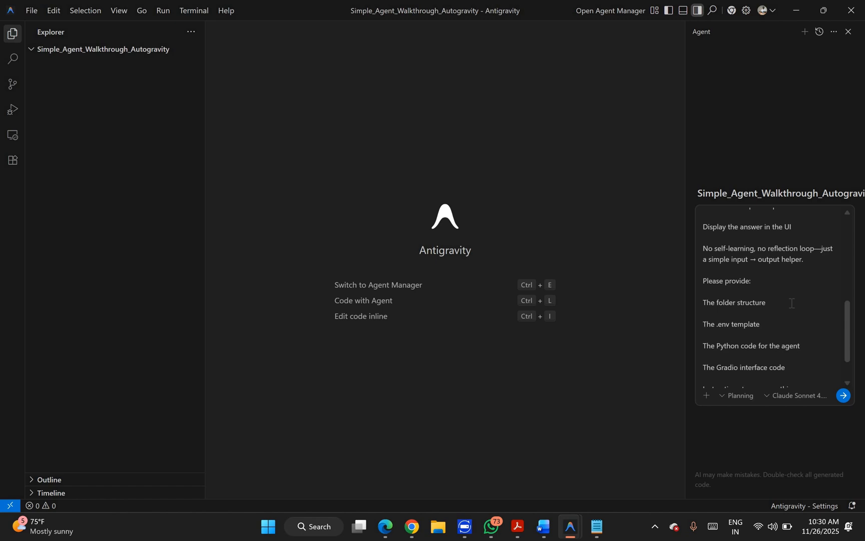
scroll(down, 3)
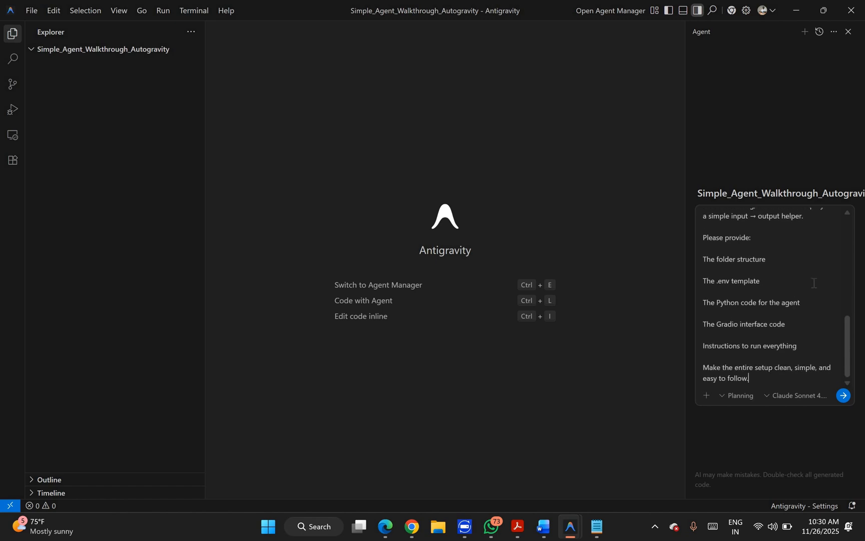
mouse_move(812, 334)
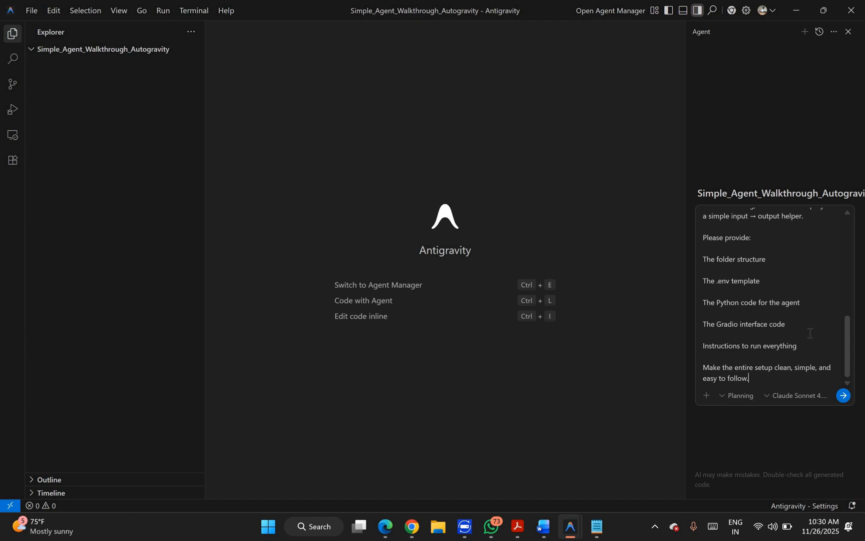
click(843, 395)
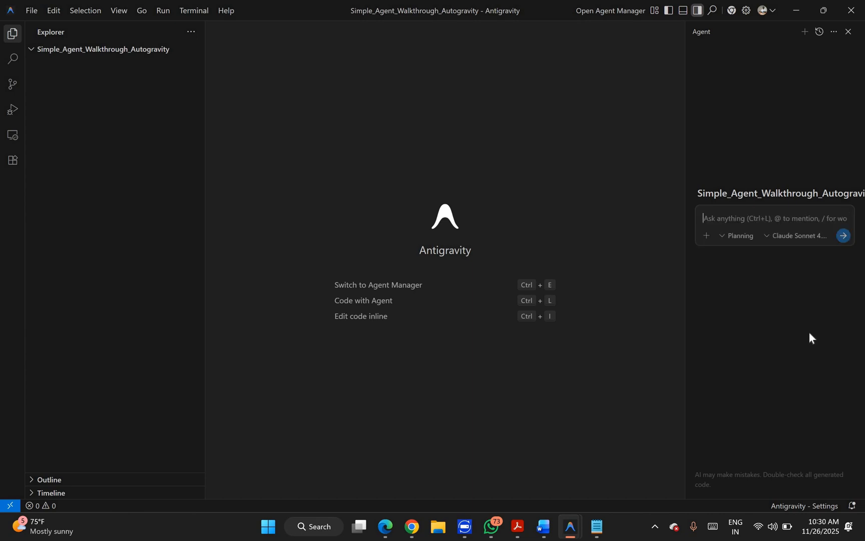
- Check which model the agent uses while it builds the task checklist
click(842, 236)
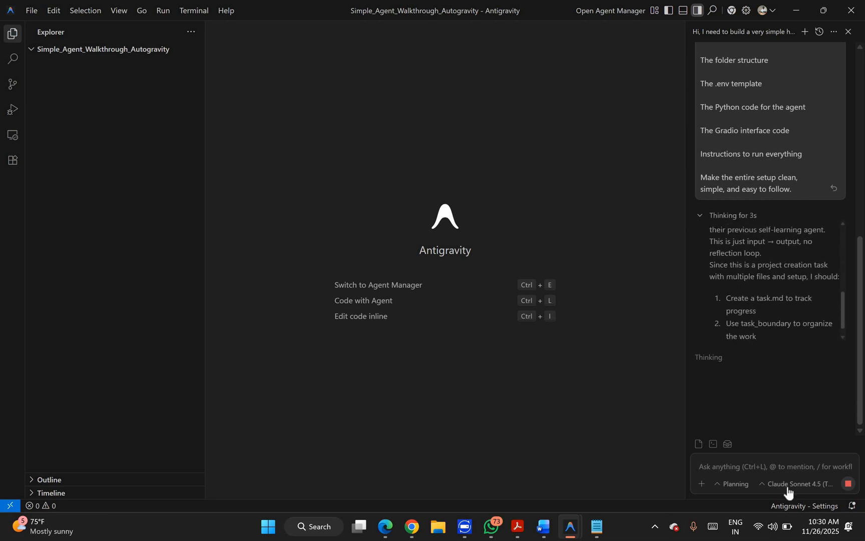
click(797, 483)
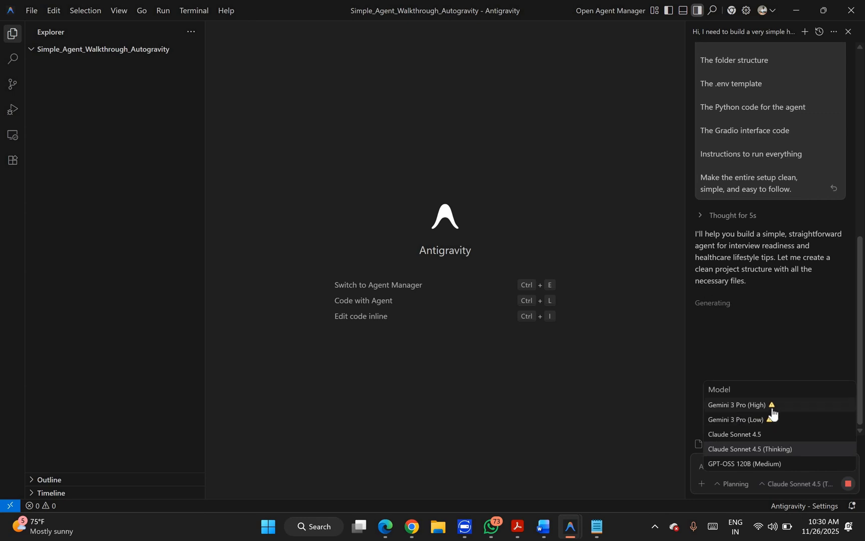
mouse_move(772, 420)
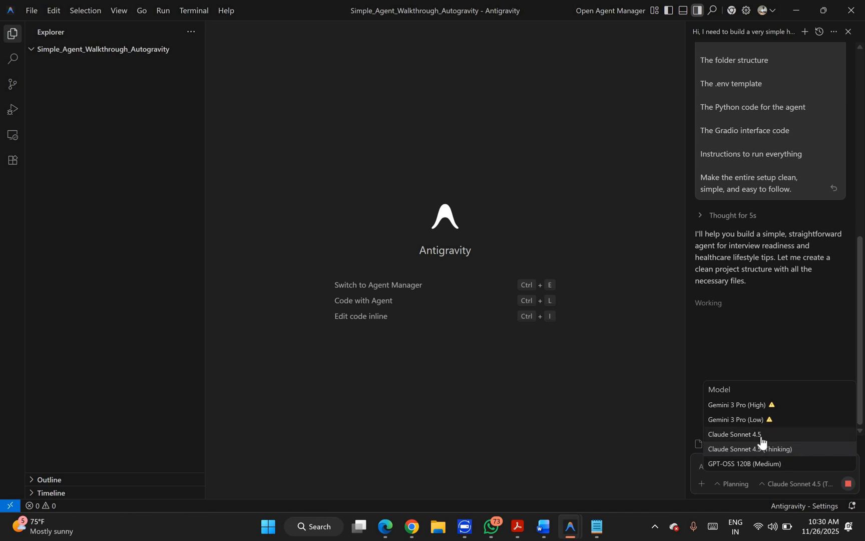
mouse_move(779, 454)
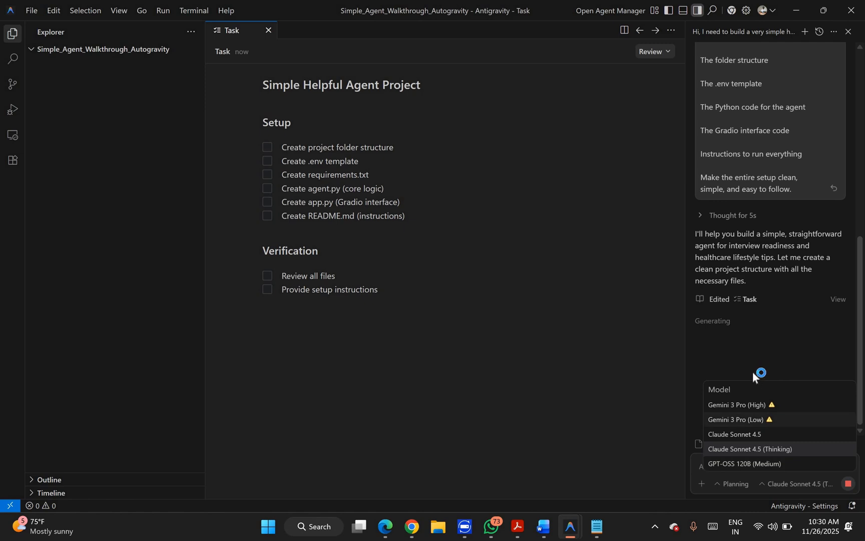
mouse_move(756, 375)
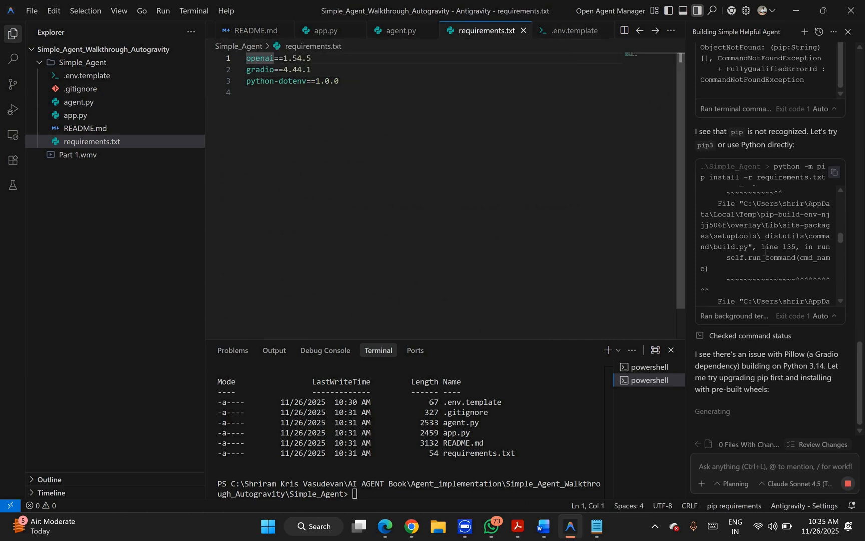
- Read the agent's explanation of the missing OPENAI_API_KEY and the .env options
scroll(down, 3)
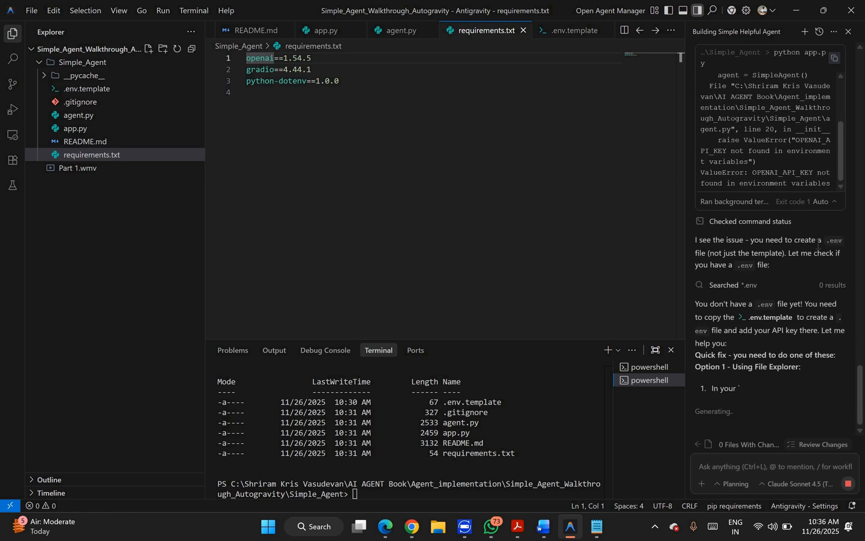
scroll(down, 3)
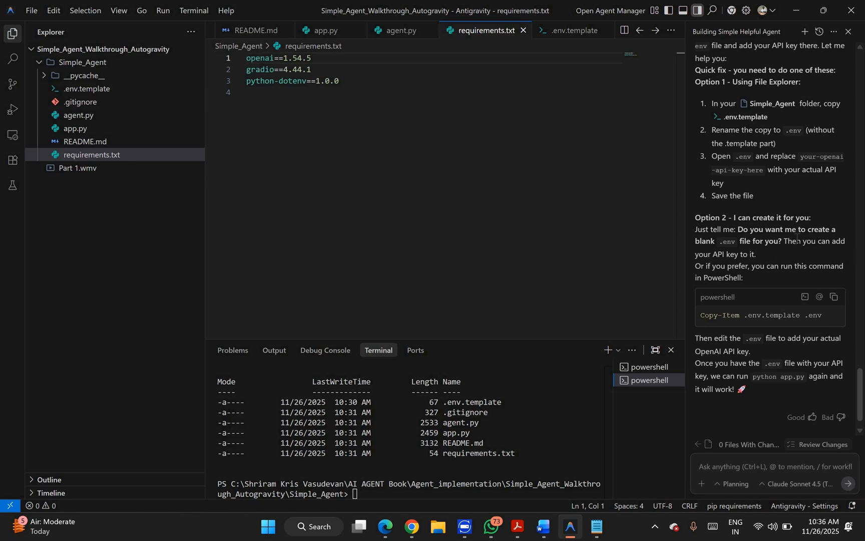
drag(694, 217, 833, 242)
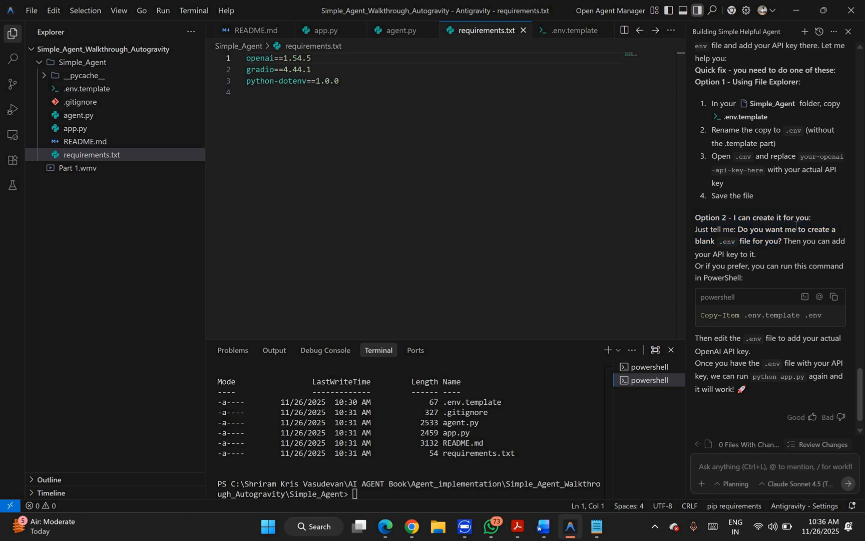
drag(694, 216, 811, 229)
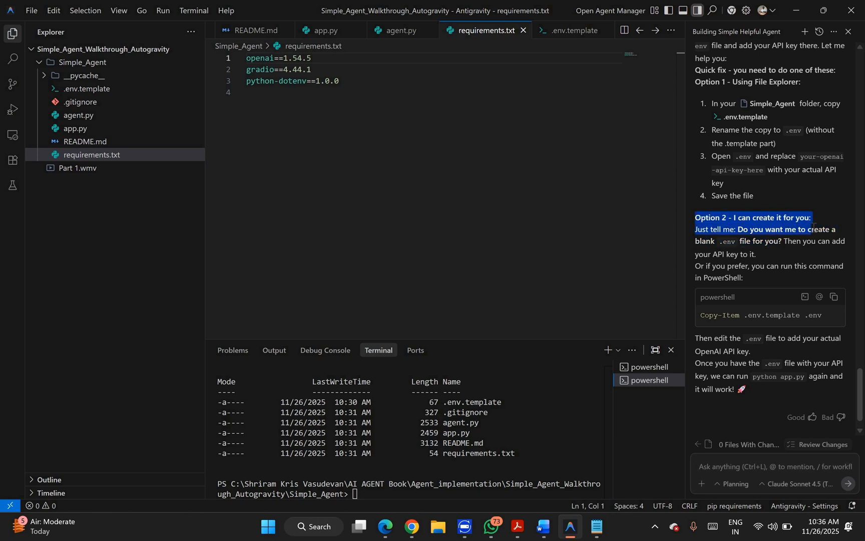
mouse_move(807, 259)
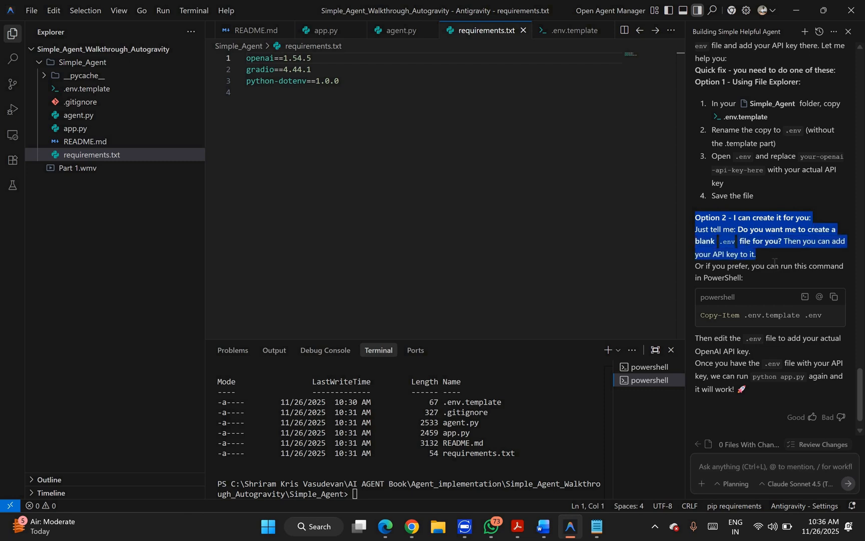
click(773, 466)
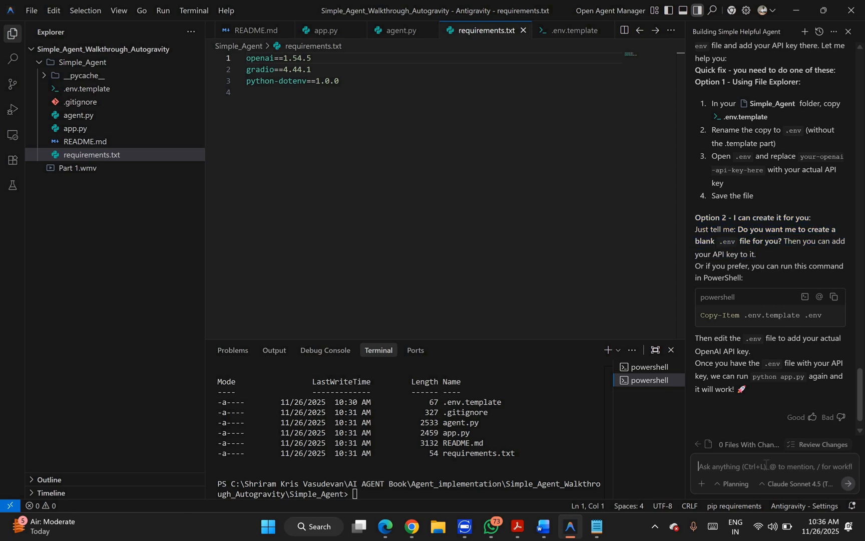
- Tell the agent 'Option 2' so it copies .env.template to .env
text(Option 2)
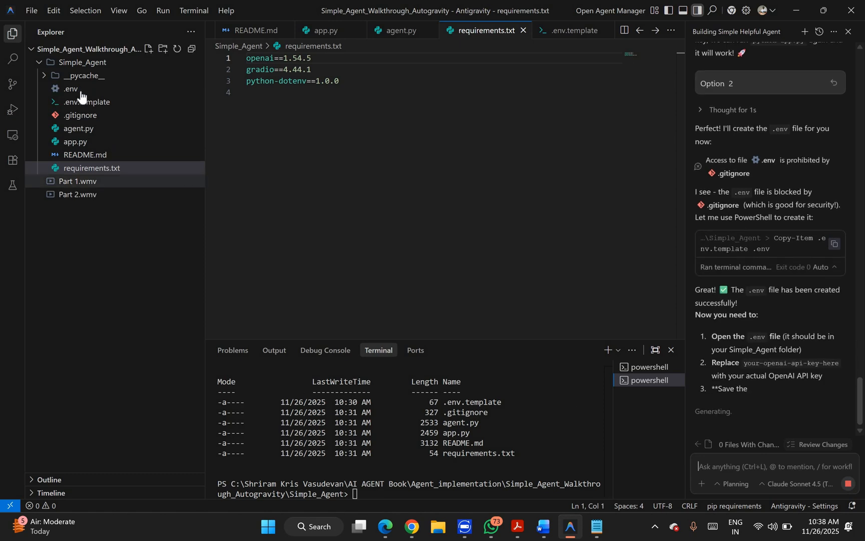
mouse_move(70, 89)
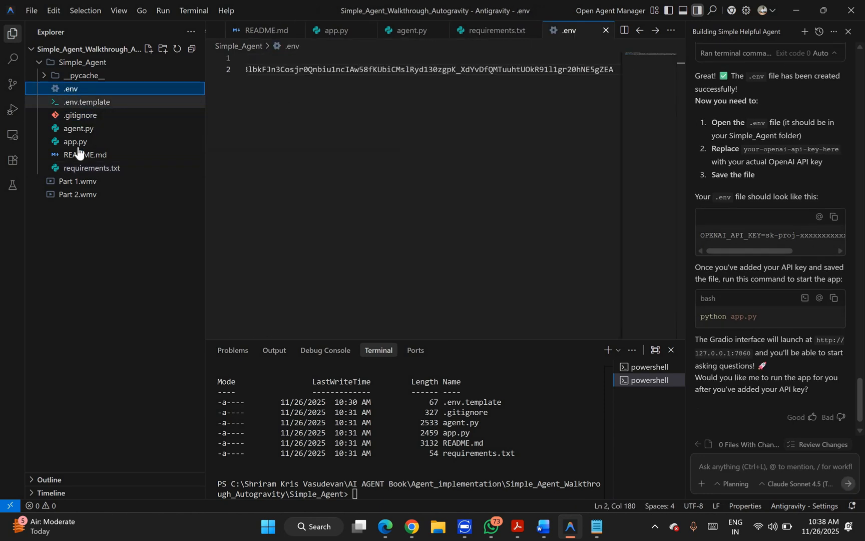
- Open app.py from the Explorer sidebar
click(75, 141)
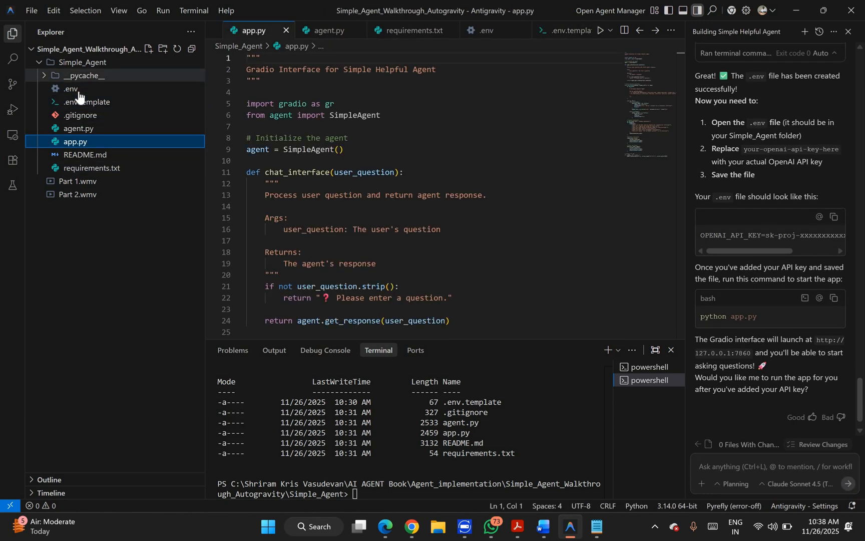
mouse_move(71, 89)
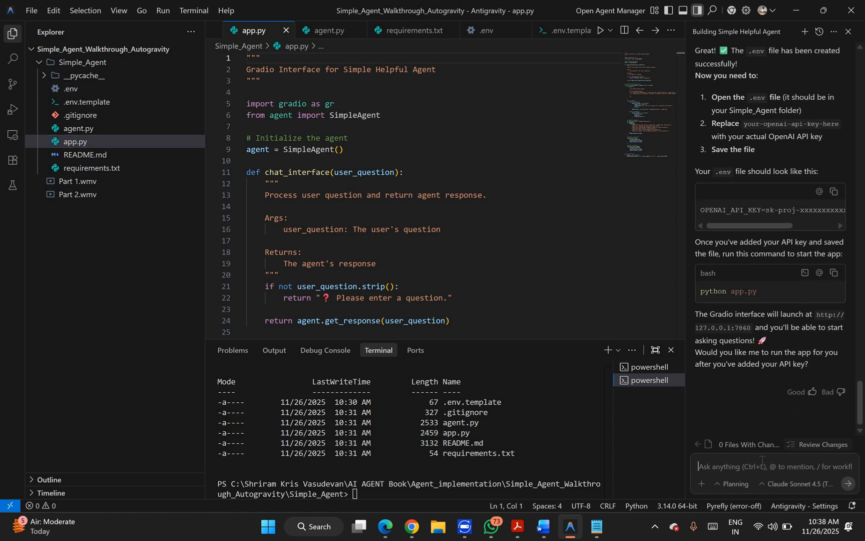
- Tell the agent 'I have added the openAPI key can you test'
text(I have added the)
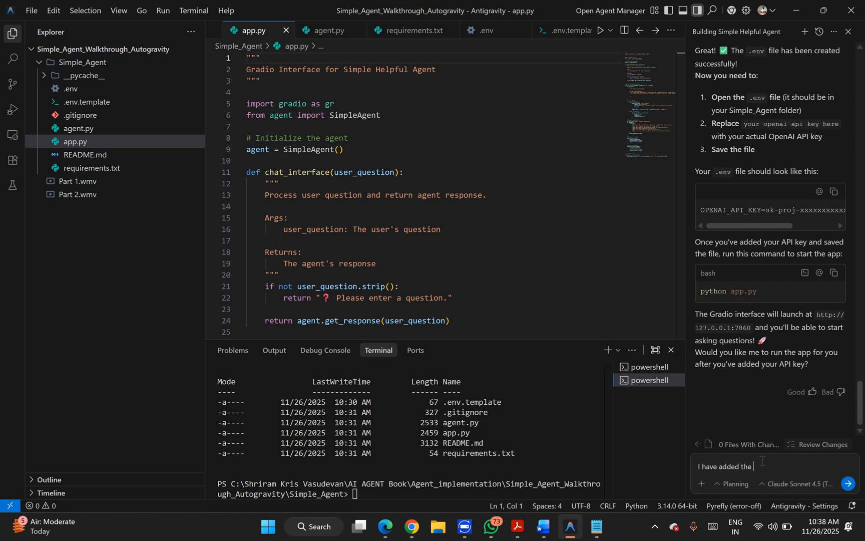
text(openA)
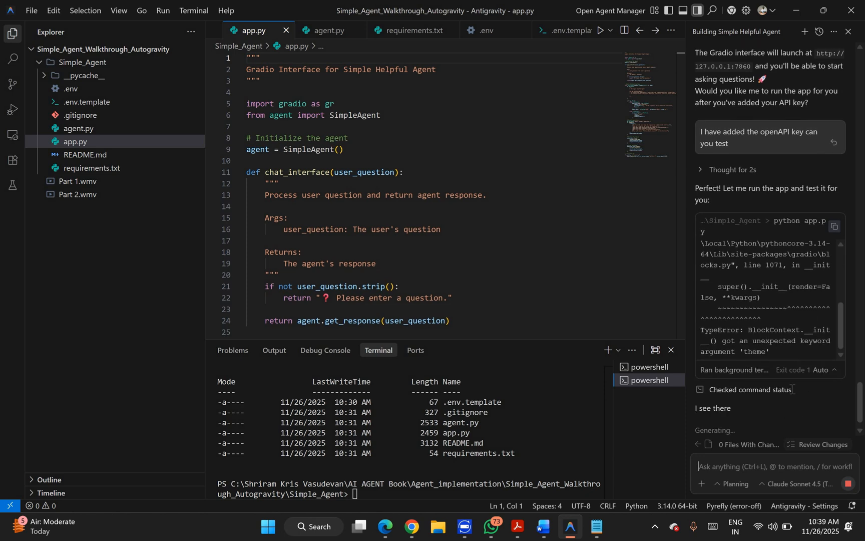
- Follow the agent's theme fix in app.py and the port 7860 in-use error
scroll(down, 3)
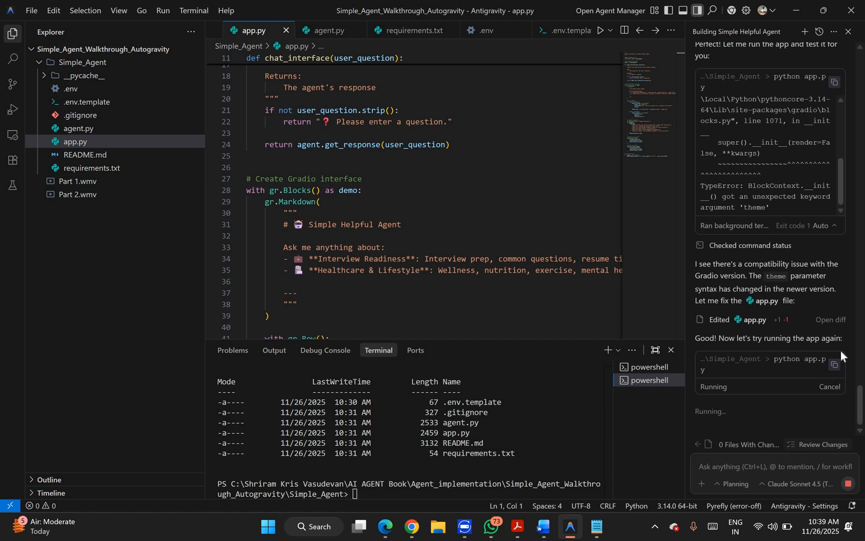
scroll(down, 3)
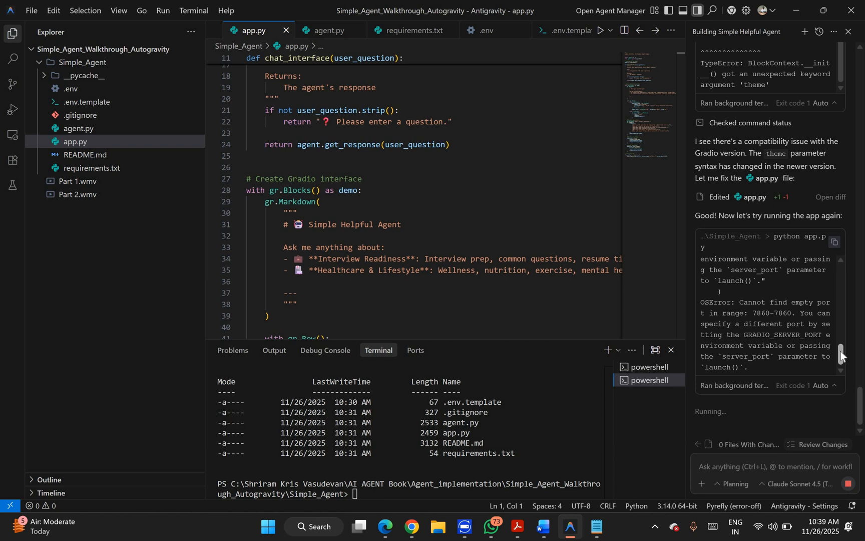
scroll(down, 3)
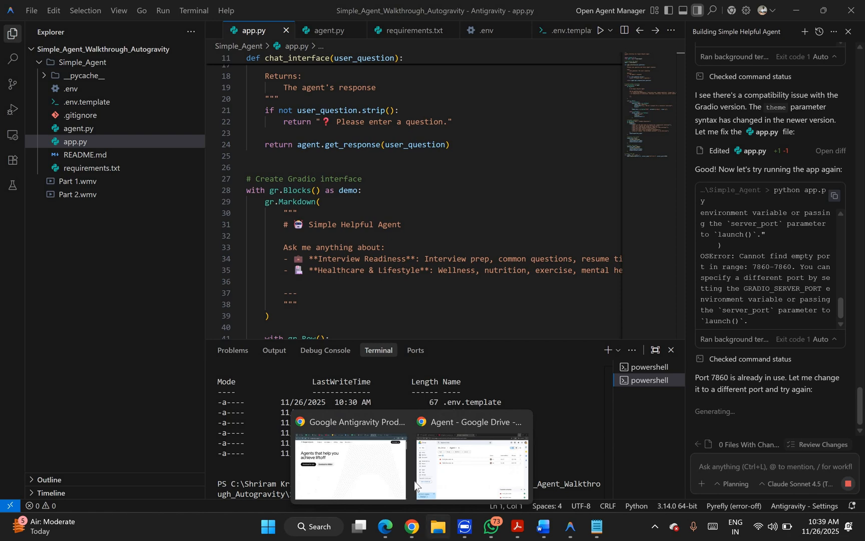
- Check the Chrome windows, then return to the Antigravity editor
click(350, 465)
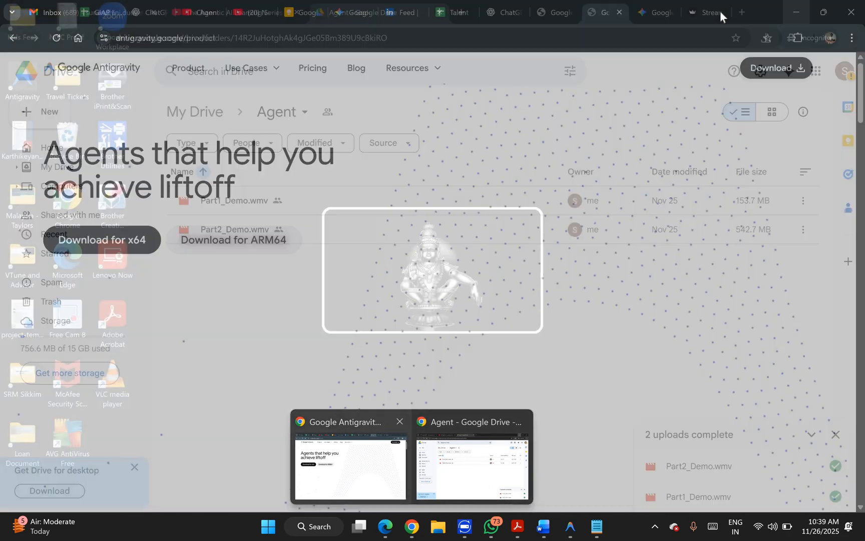
click(702, 11)
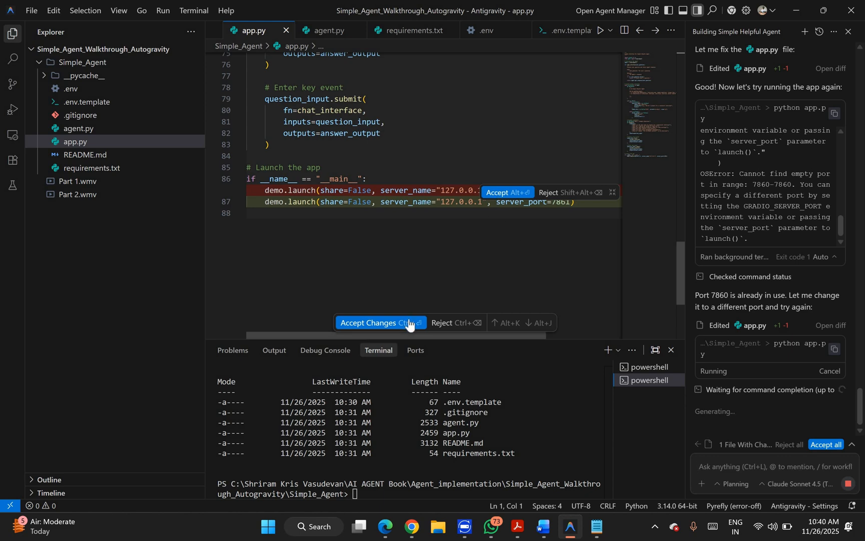
- Accept the app.py change that launches the app on port 7861
click(377, 323)
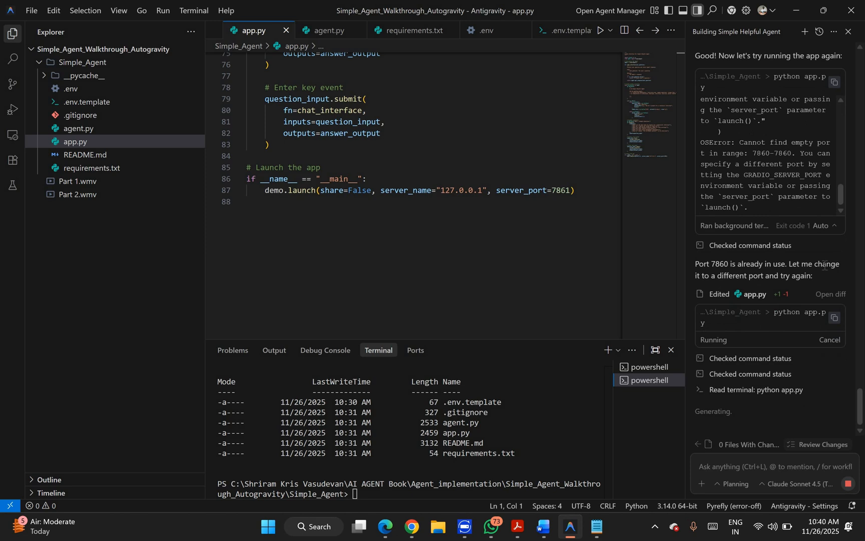
mouse_move(825, 270)
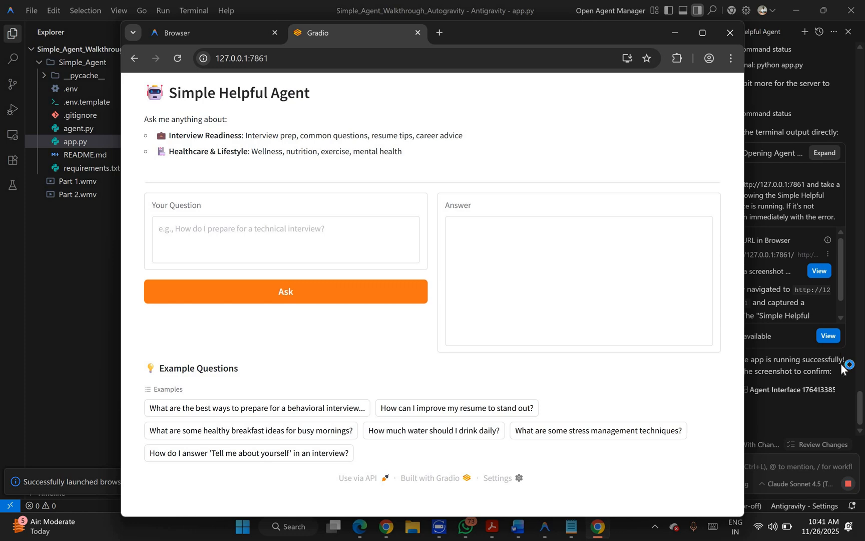
mouse_move(843, 369)
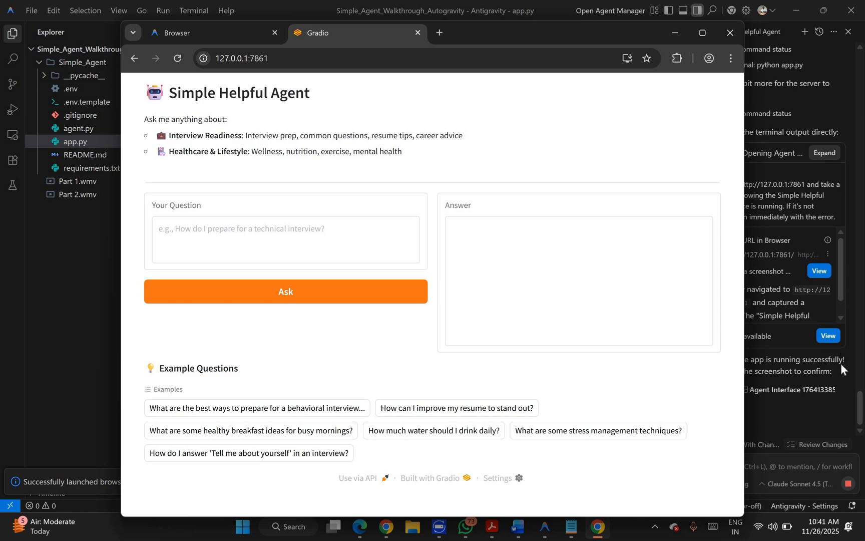
scroll(down, 3)
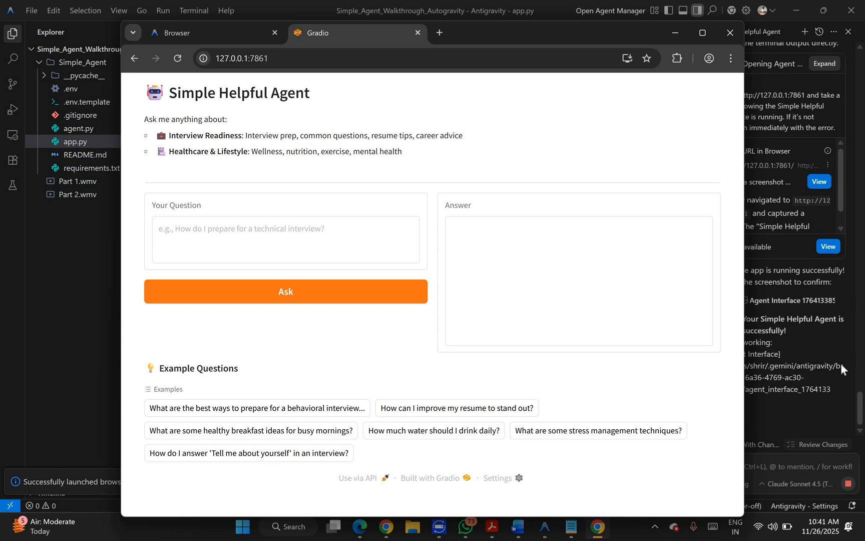
scroll(down, 3)
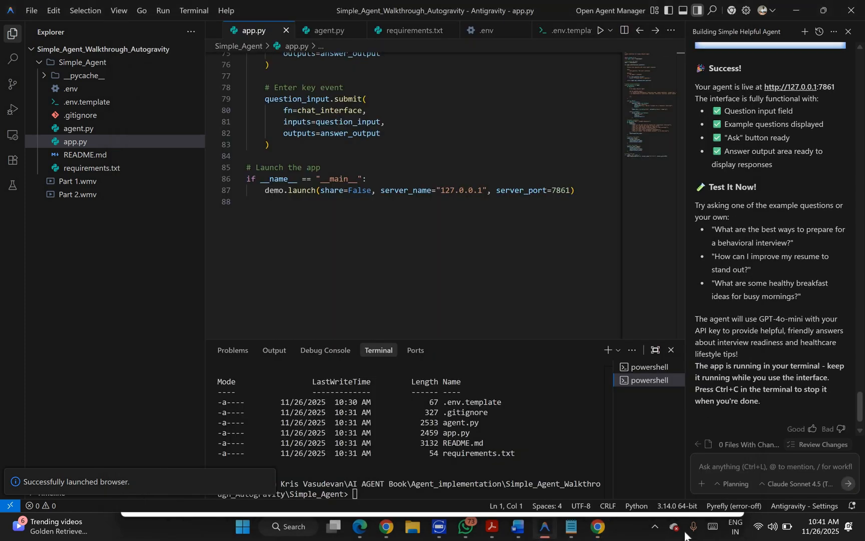
scroll(down, 3)
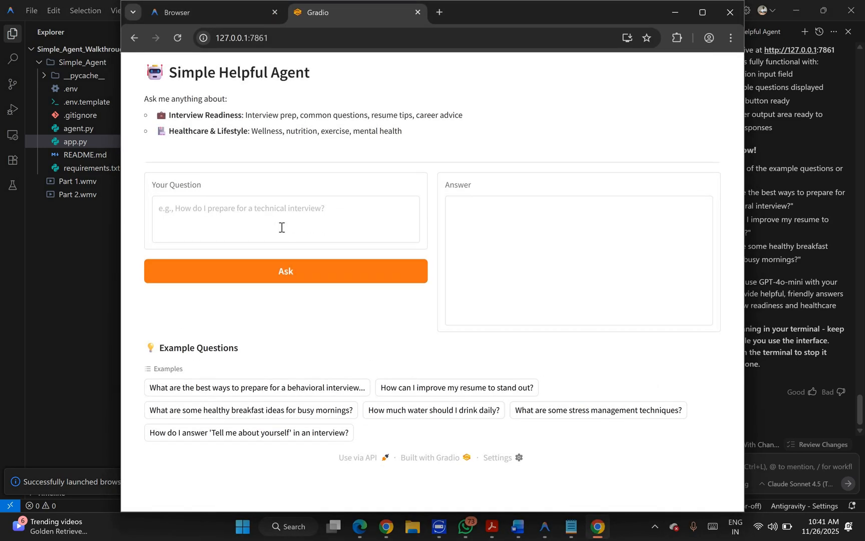
- Ask the agent 'What can i eat in the morning for breakfast'
click(286, 220)
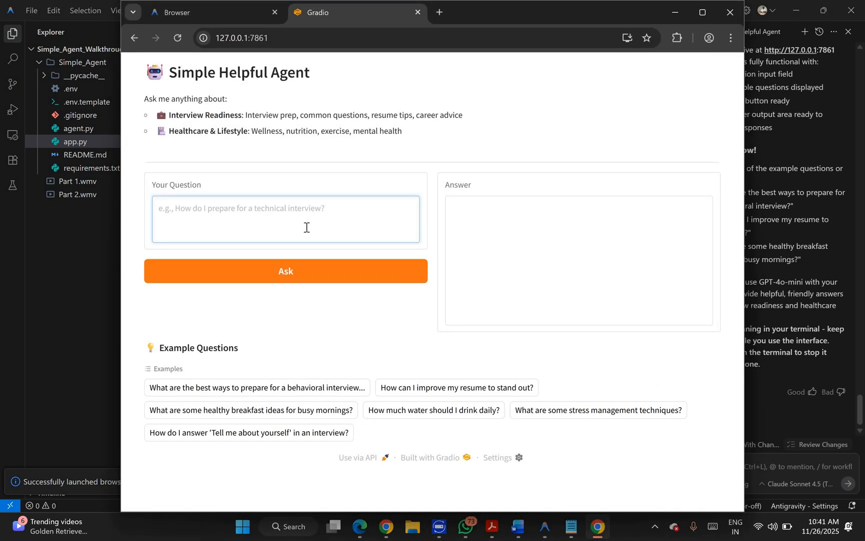
text(What can i eat i)
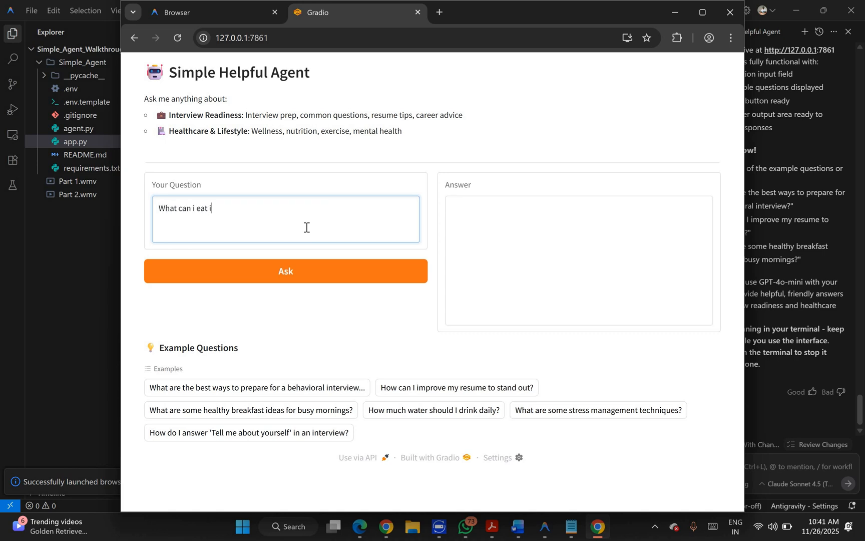
text(n the morning)
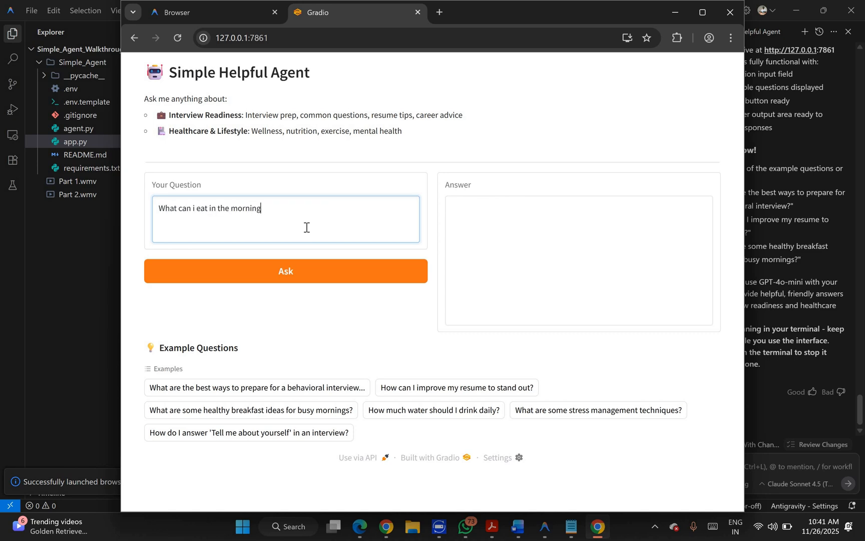
text(for breakfa)
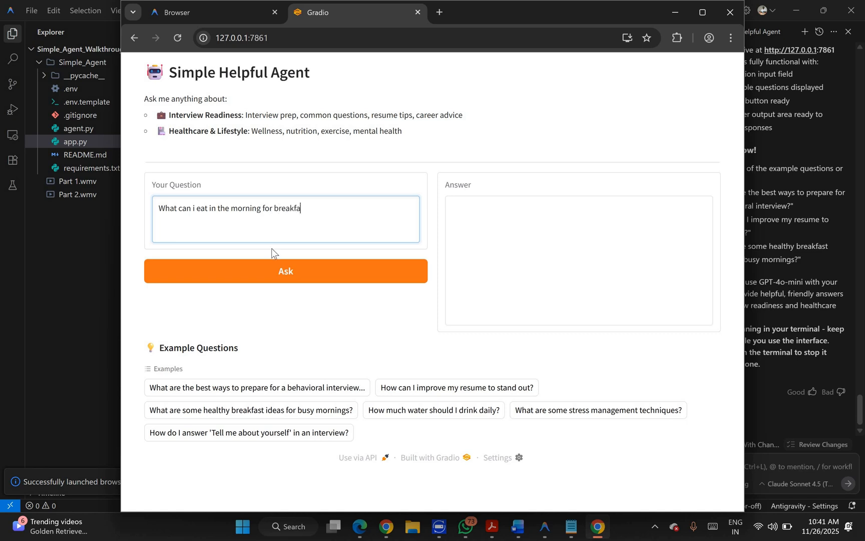
click(285, 271)
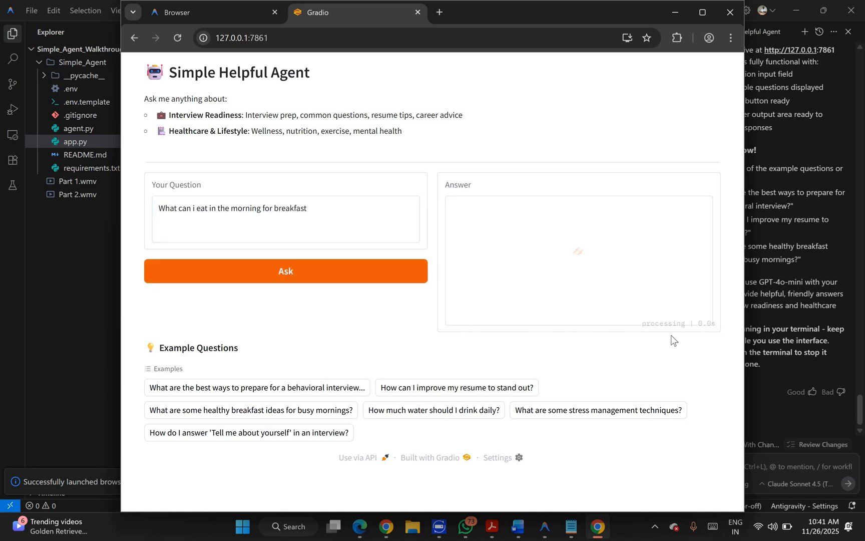